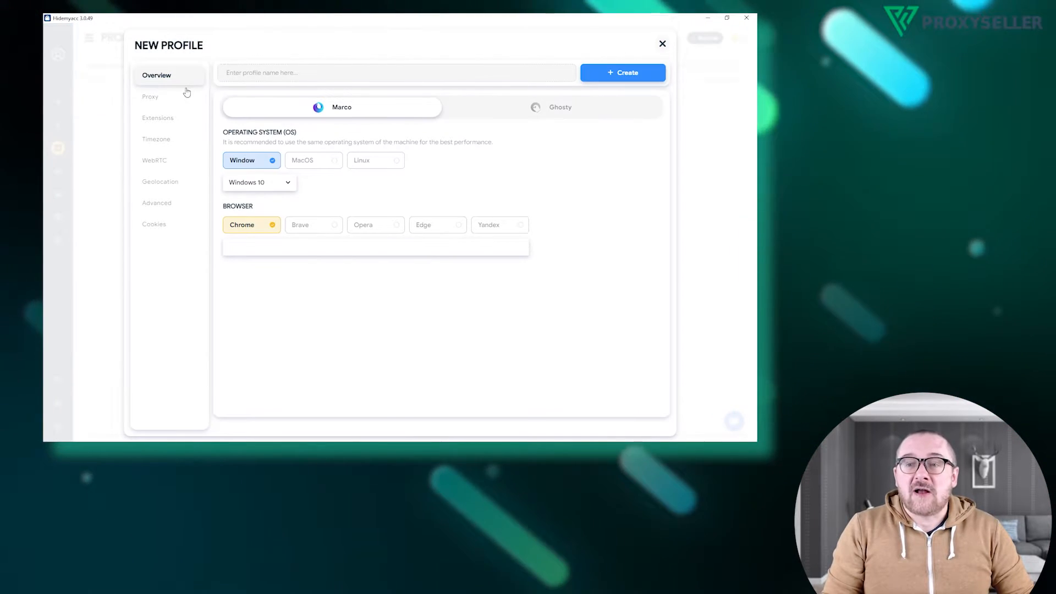
Step: Name the profile 'testprofile' and pick macOS as the system with the Opera browser
{"action": "type", "text": "testprofile"}
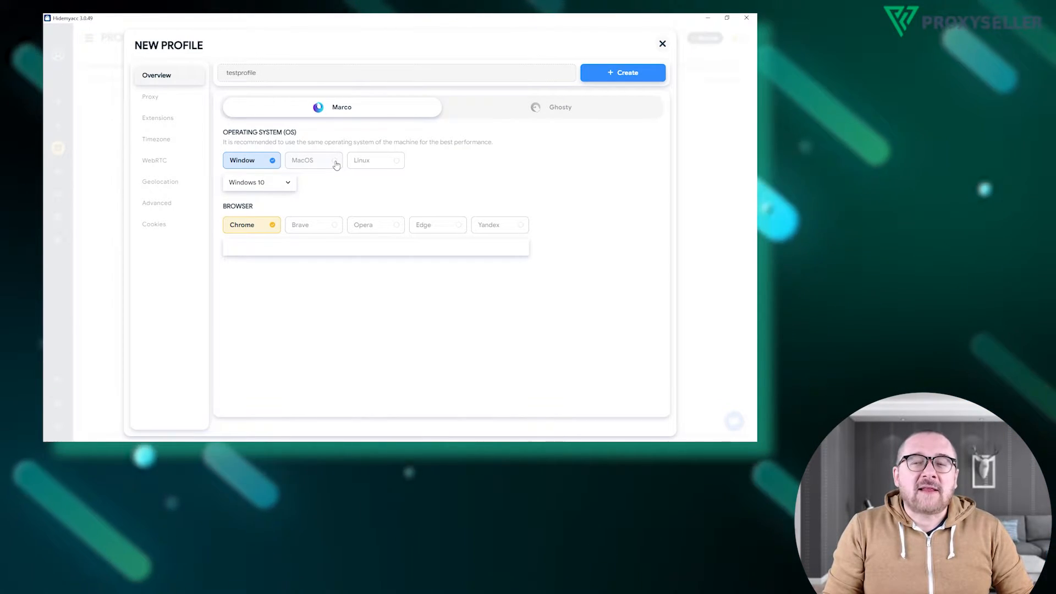
{"action": "left_click", "coordinate": [312, 160]}
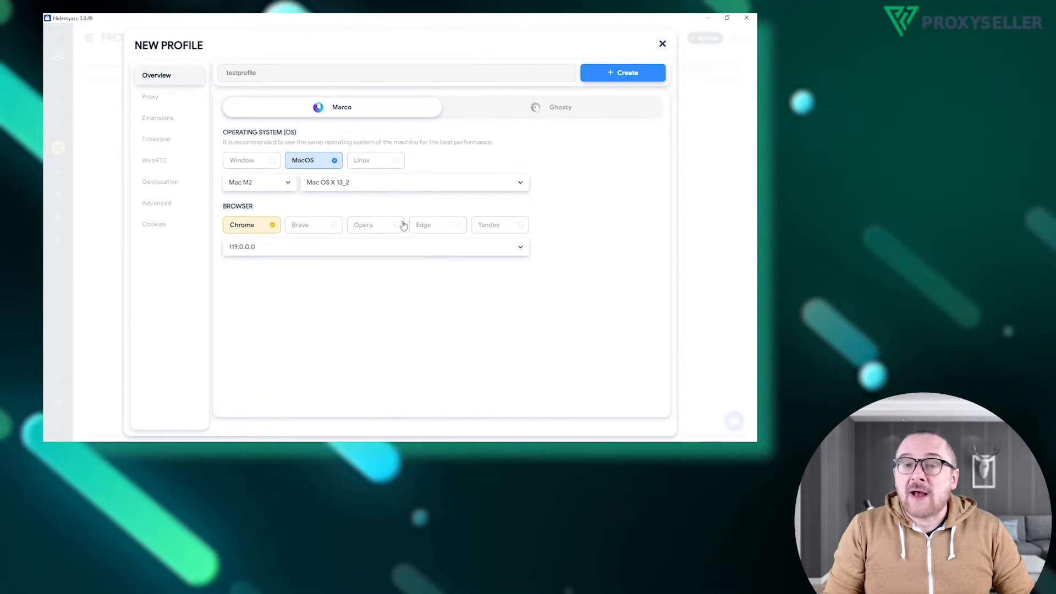
{"action": "left_click", "coordinate": [363, 224]}
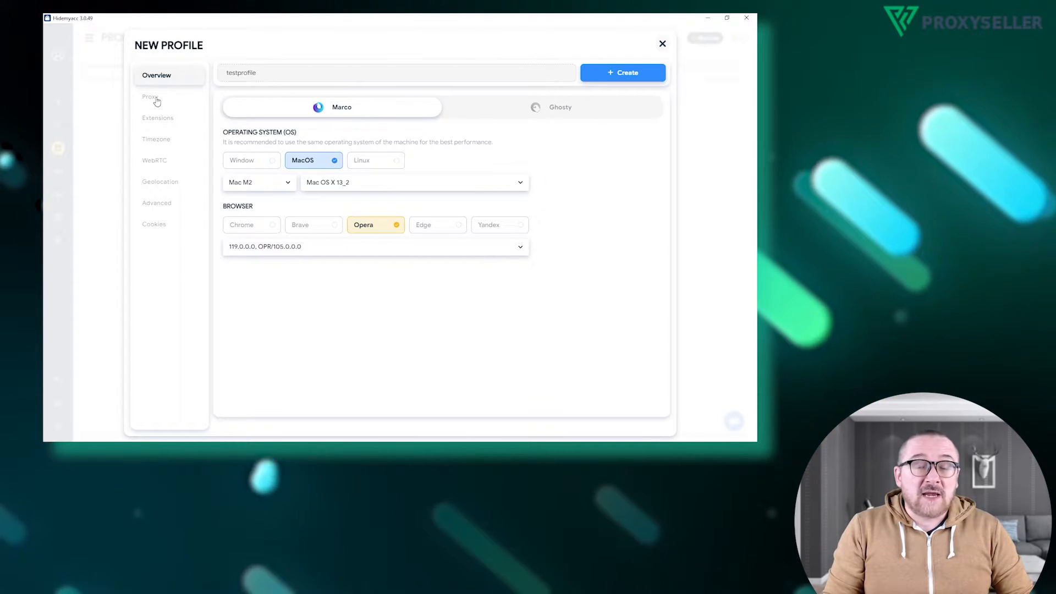
Step: In the Proxy section, switch to Your Proxy with connection type Socks 5
{"action": "left_click", "coordinate": [150, 96]}
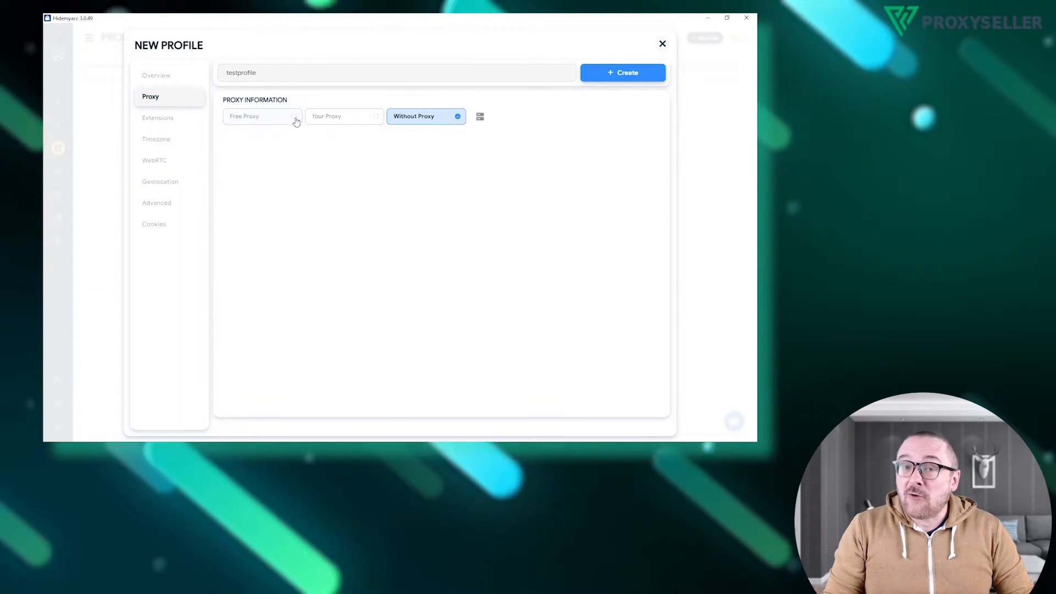
{"action": "left_click", "coordinate": [261, 116]}
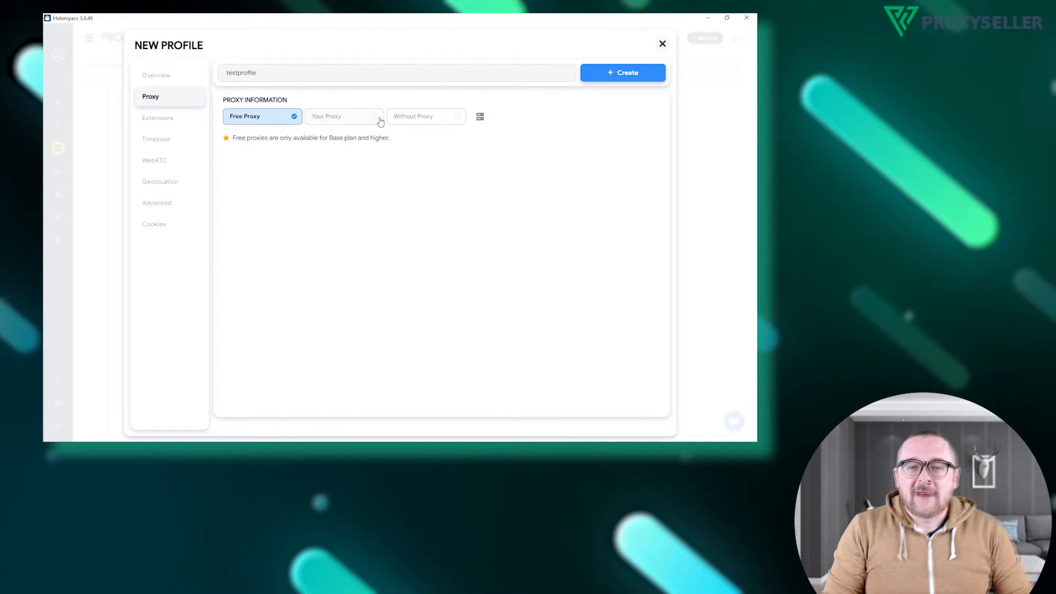
{"action": "left_click", "coordinate": [344, 116]}
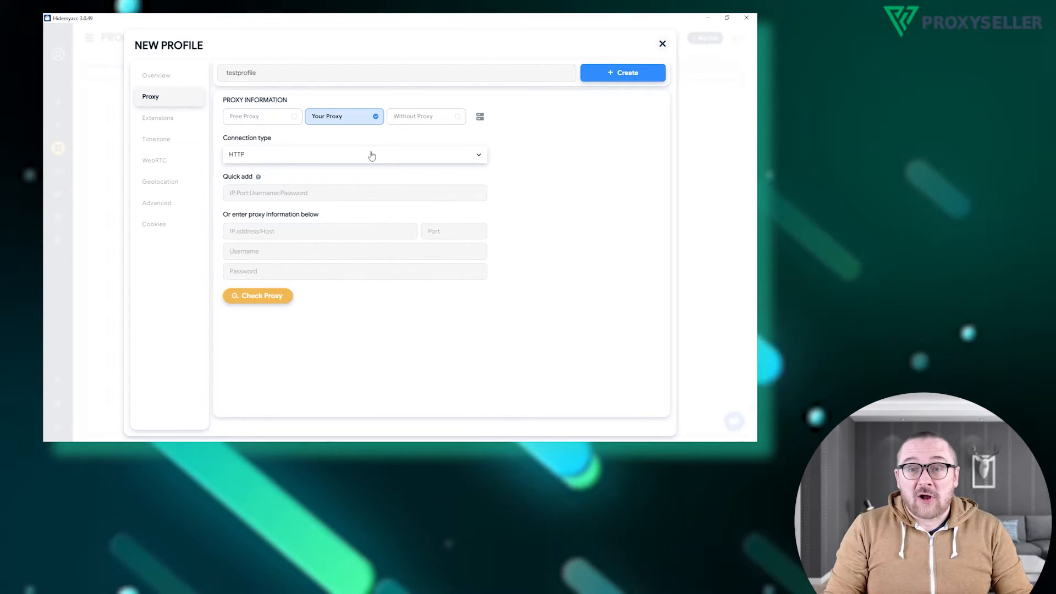
{"action": "left_click", "coordinate": [353, 154]}
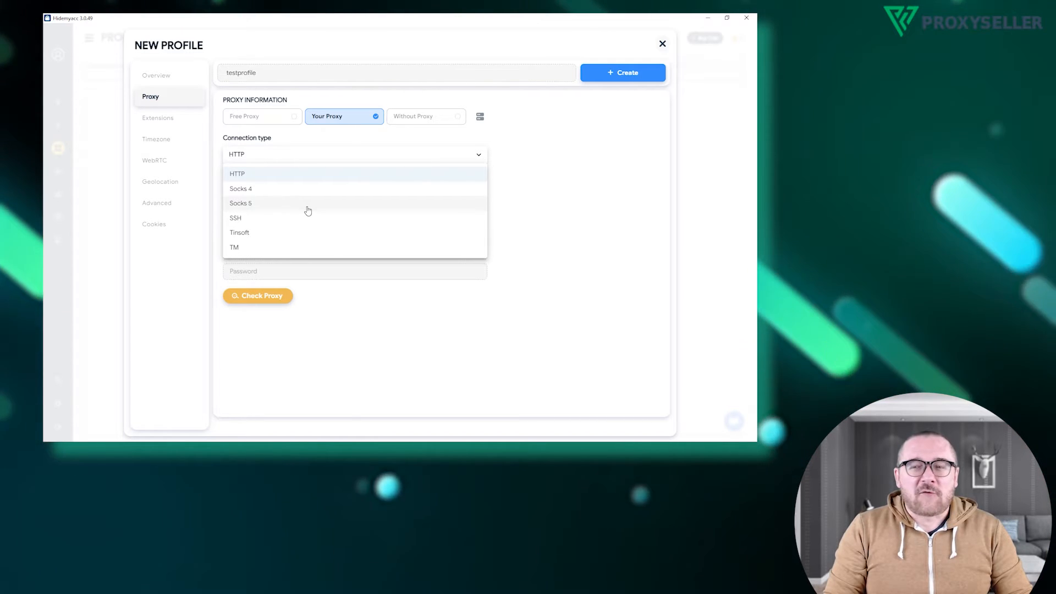
{"action": "left_click", "coordinate": [240, 203]}
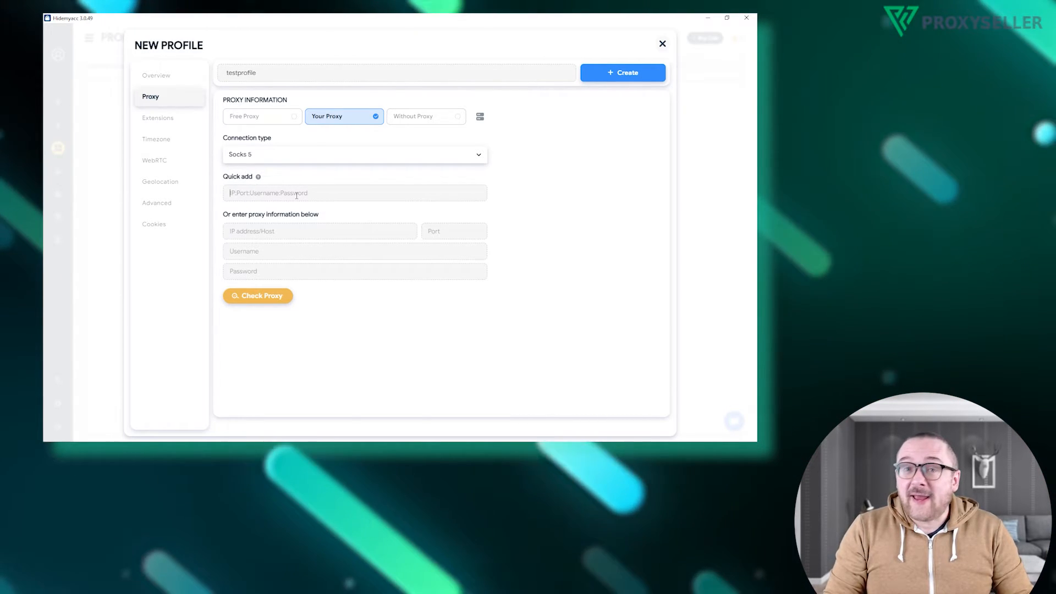
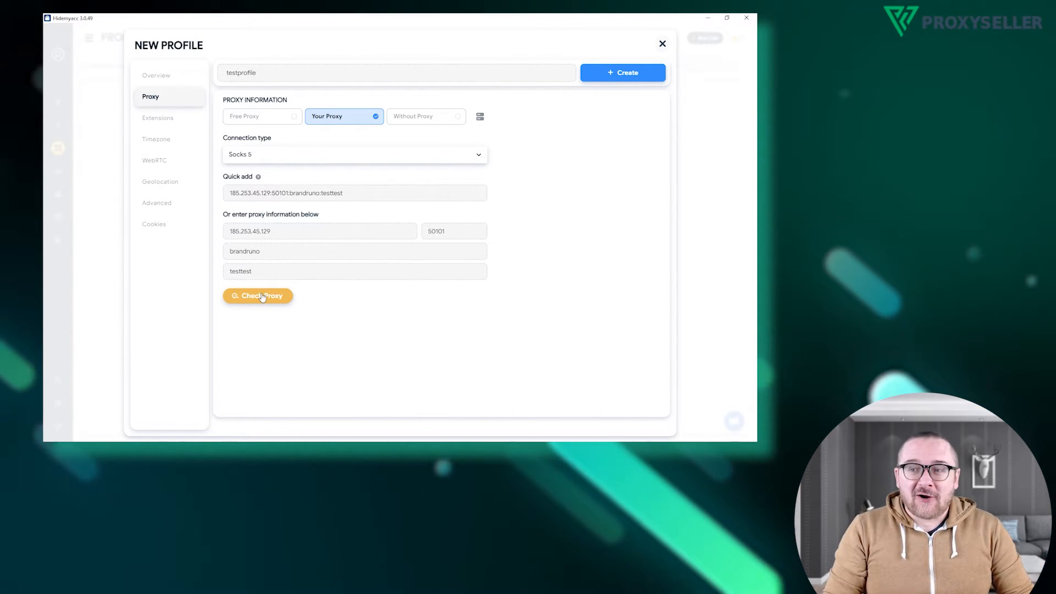
Step: Check the proxy (Gdansk, PL), then review the Timezone, WebRTC, Geolocation and Advanced tabs
{"action": "left_click", "coordinate": [258, 296]}
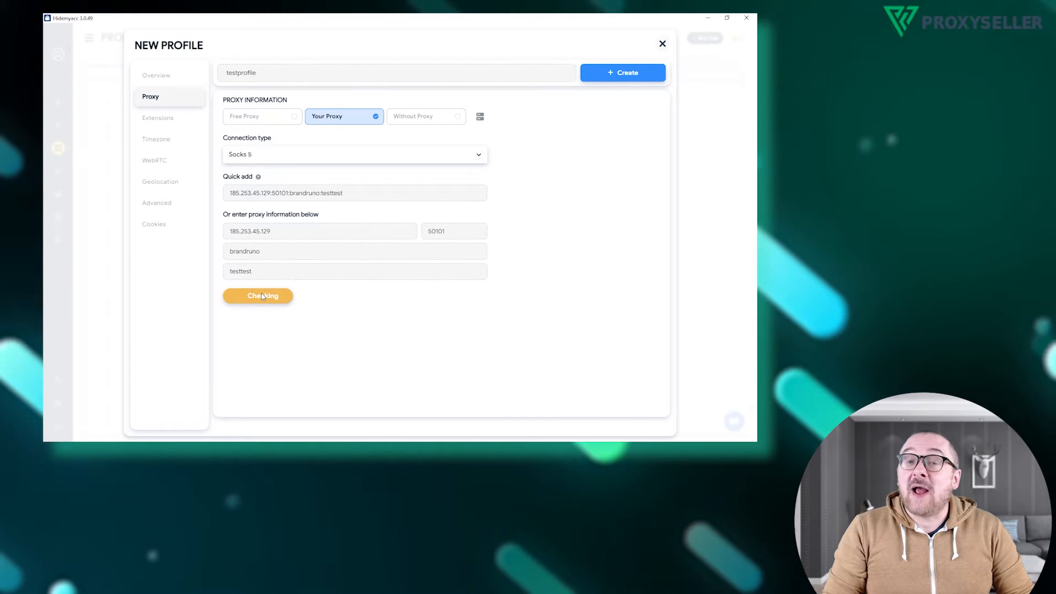
{"action": "left_click", "coordinate": [257, 296]}
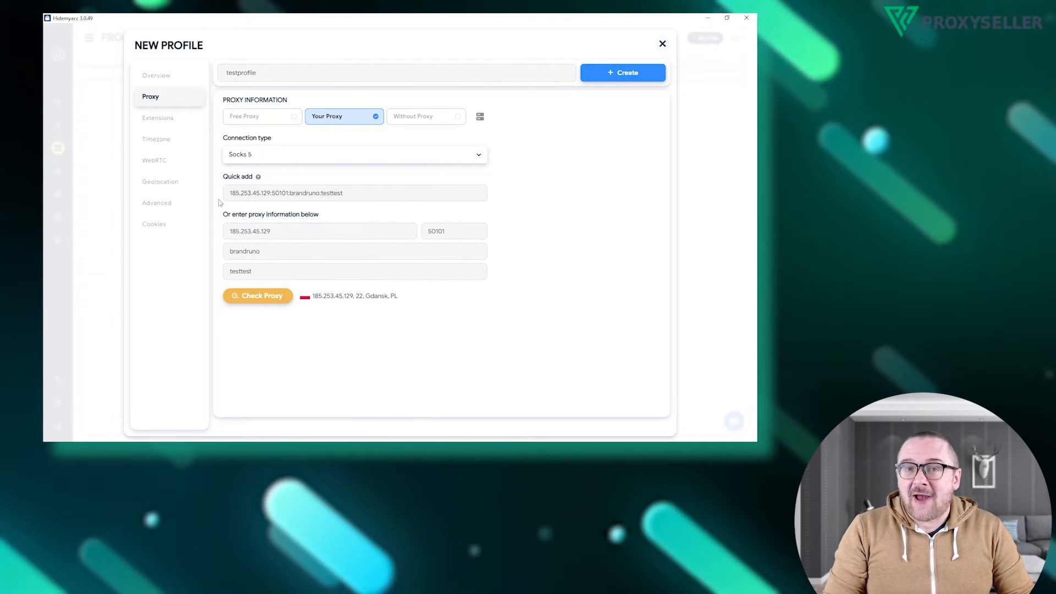
{"action": "left_click", "coordinate": [156, 138]}
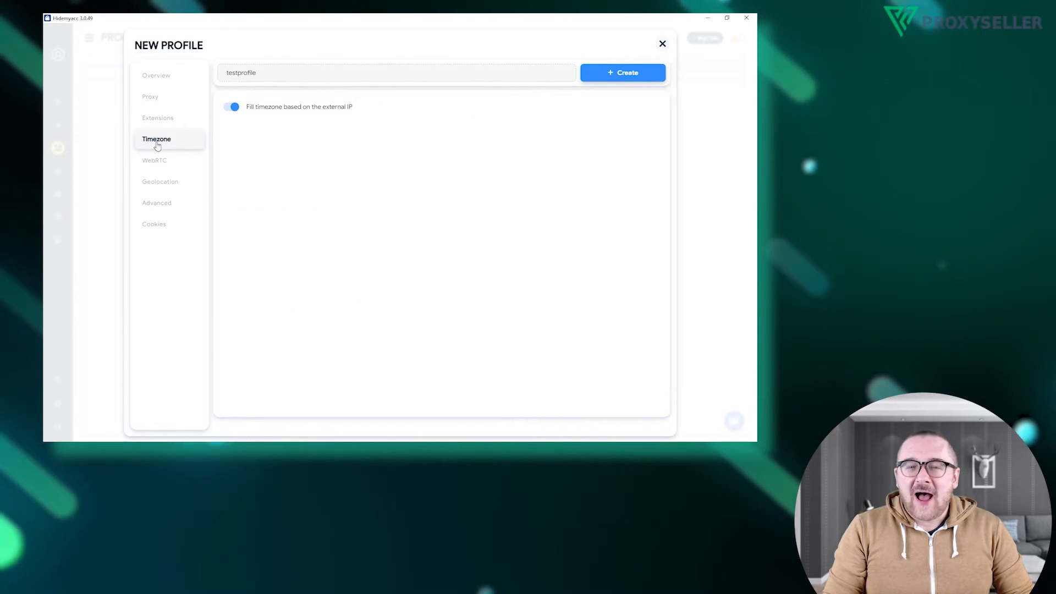
{"action": "left_click", "coordinate": [154, 160]}
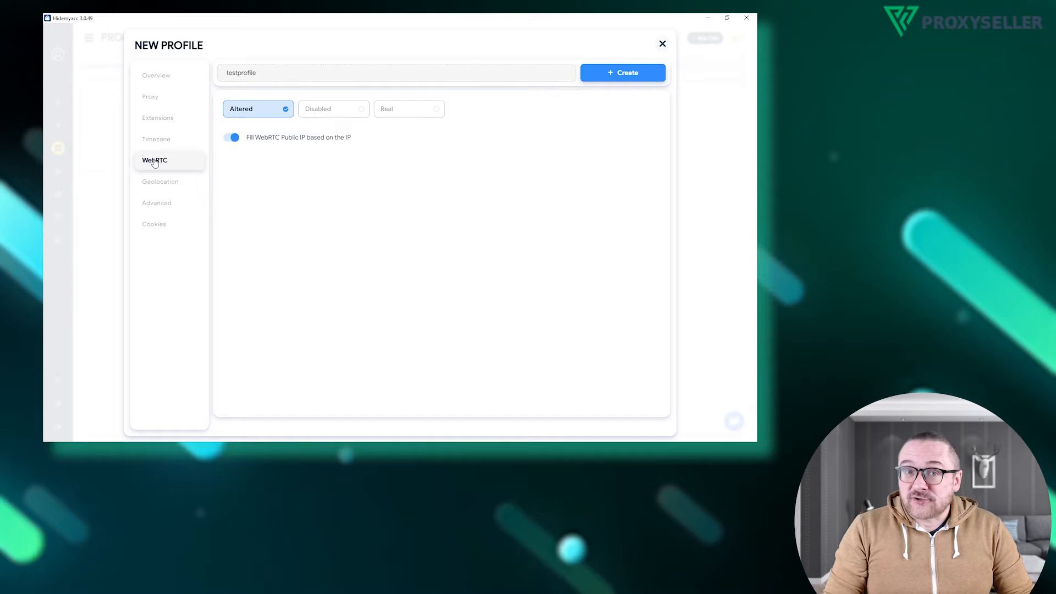
{"action": "left_click", "coordinate": [160, 181]}
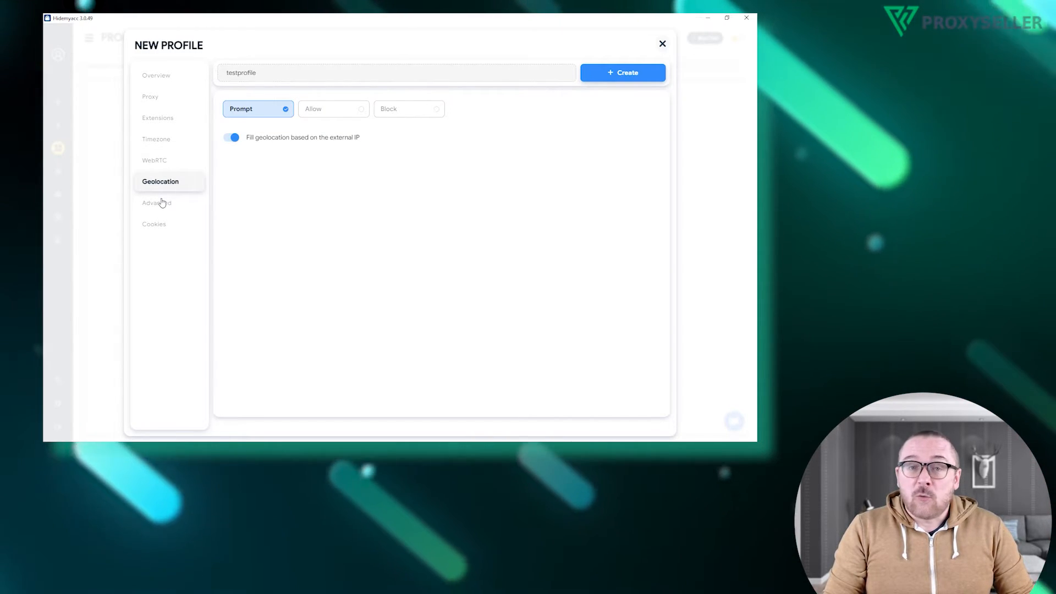
{"action": "left_click", "coordinate": [157, 203]}
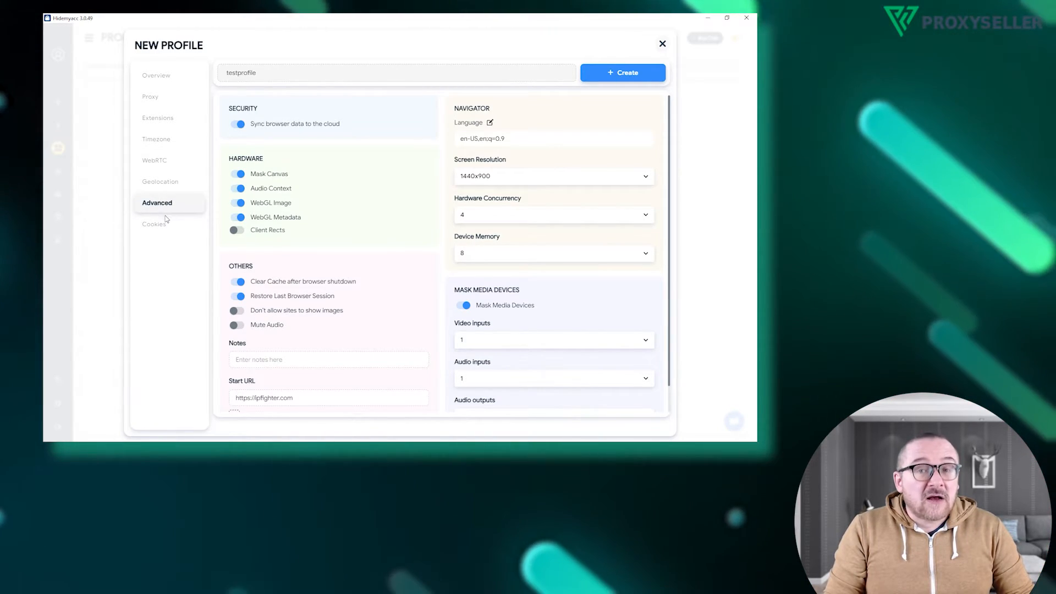
{"action": "left_click", "coordinate": [154, 224]}
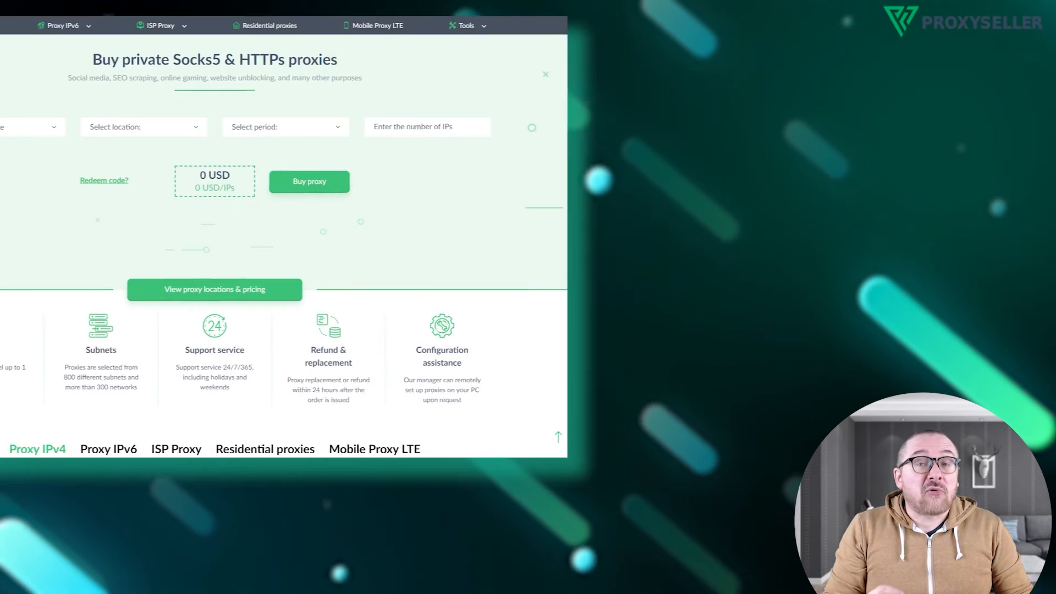
Step: Scroll through the IPv4 prices, then show the IPv6 and ISP proxy price lists
{"action": "scroll", "scroll_direction": "down", "scroll_amount": 3}
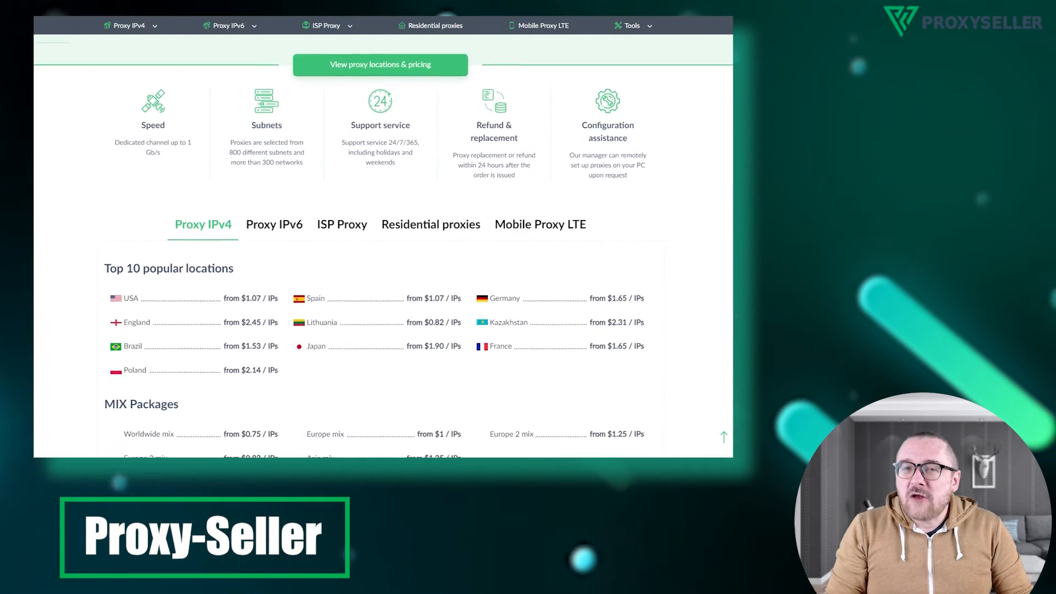
{"action": "scroll", "scroll_direction": "down", "scroll_amount": 3}
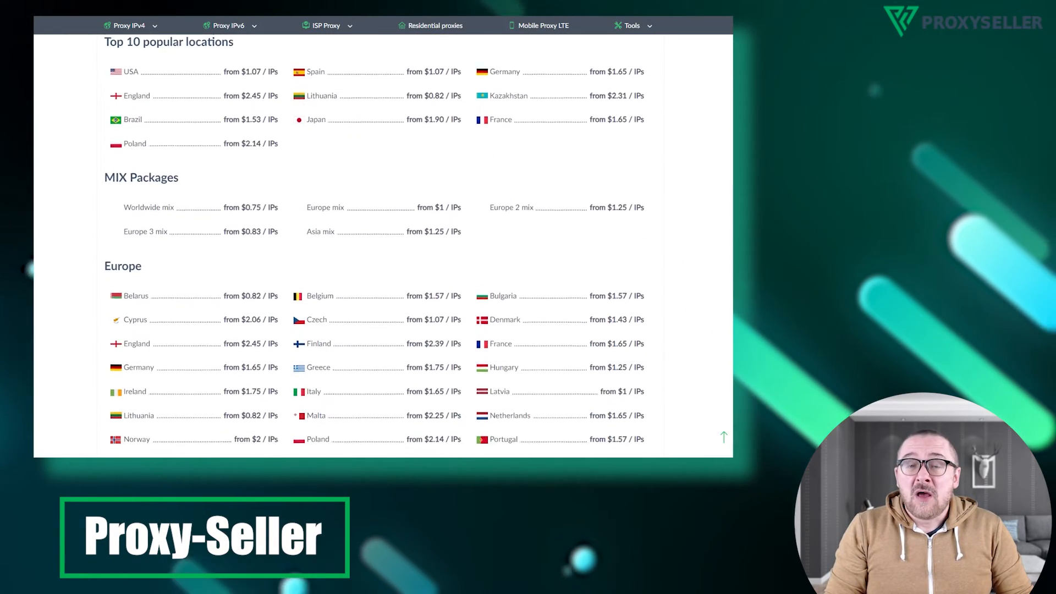
{"action": "scroll", "scroll_direction": "down", "scroll_amount": 3}
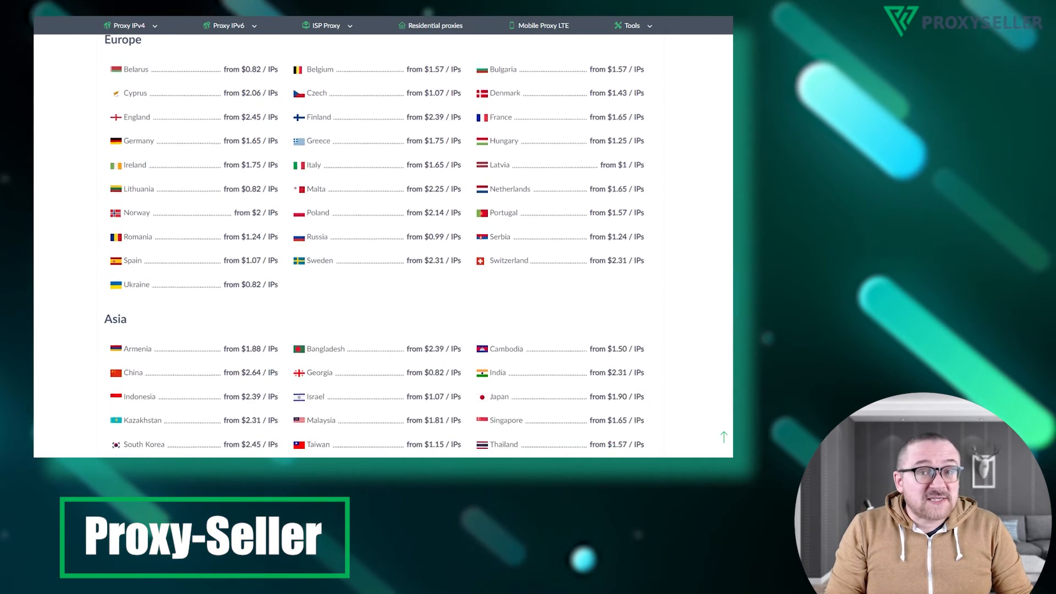
{"action": "scroll", "scroll_direction": "down", "scroll_amount": 3}
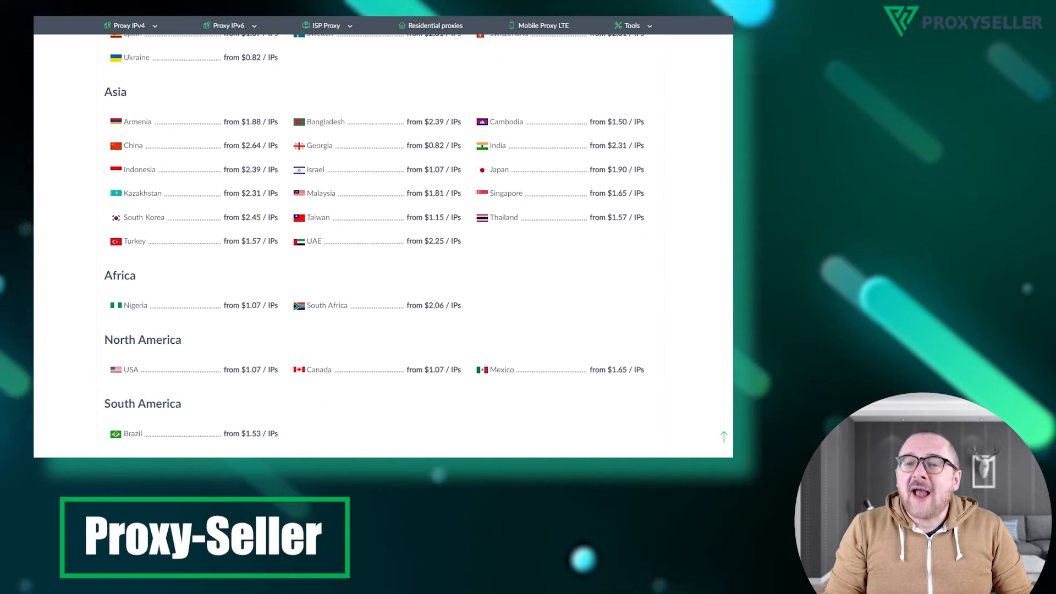
{"action": "left_click", "coordinate": [274, 50]}
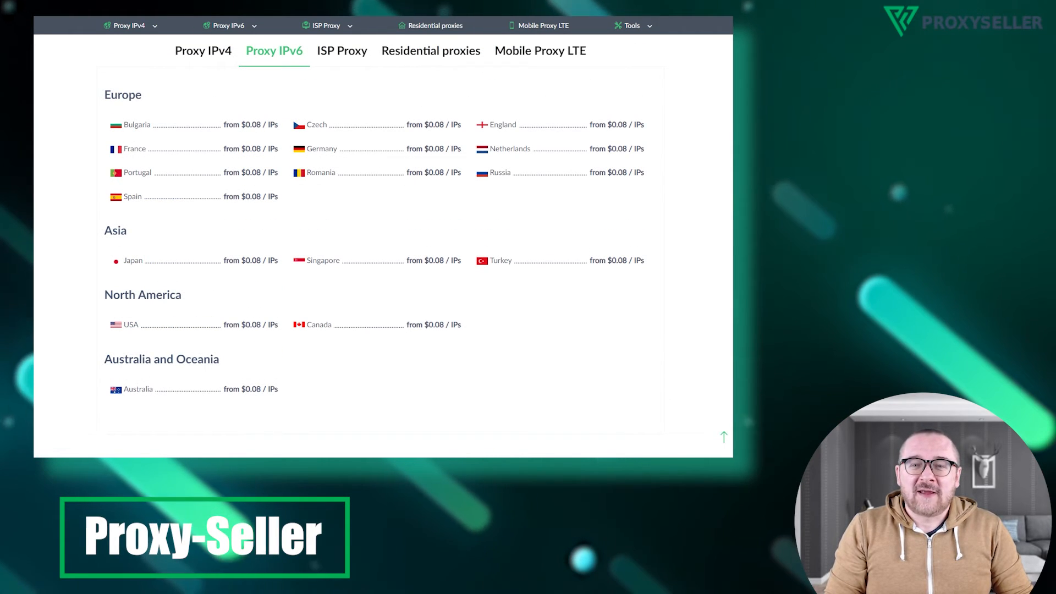
{"action": "left_click", "coordinate": [341, 51]}
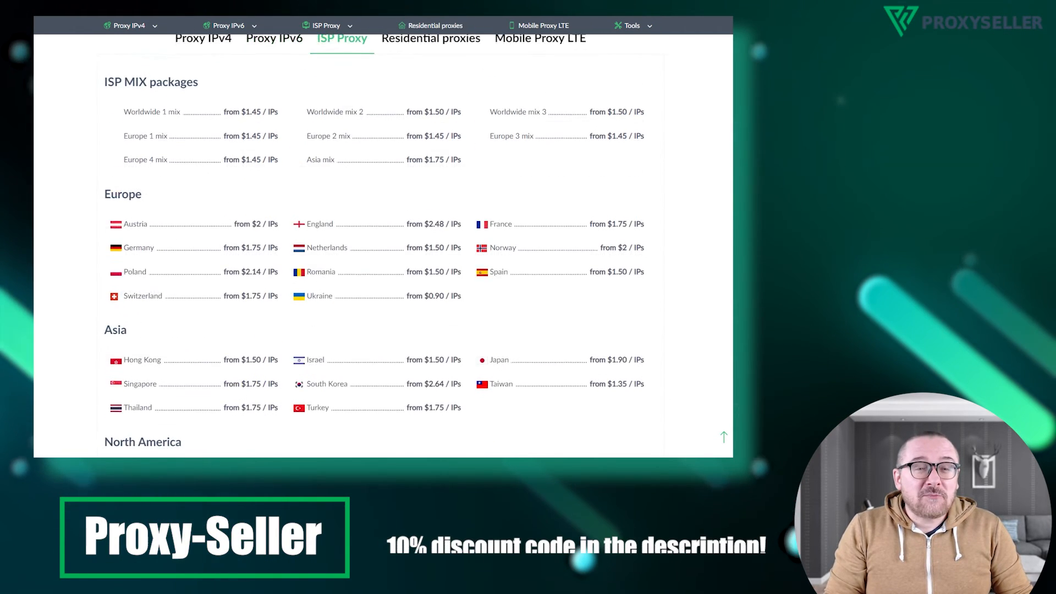
Step: Show the Residential proxies and Mobile Proxy LTE price lists
{"action": "scroll", "scroll_direction": "down", "scroll_amount": 3}
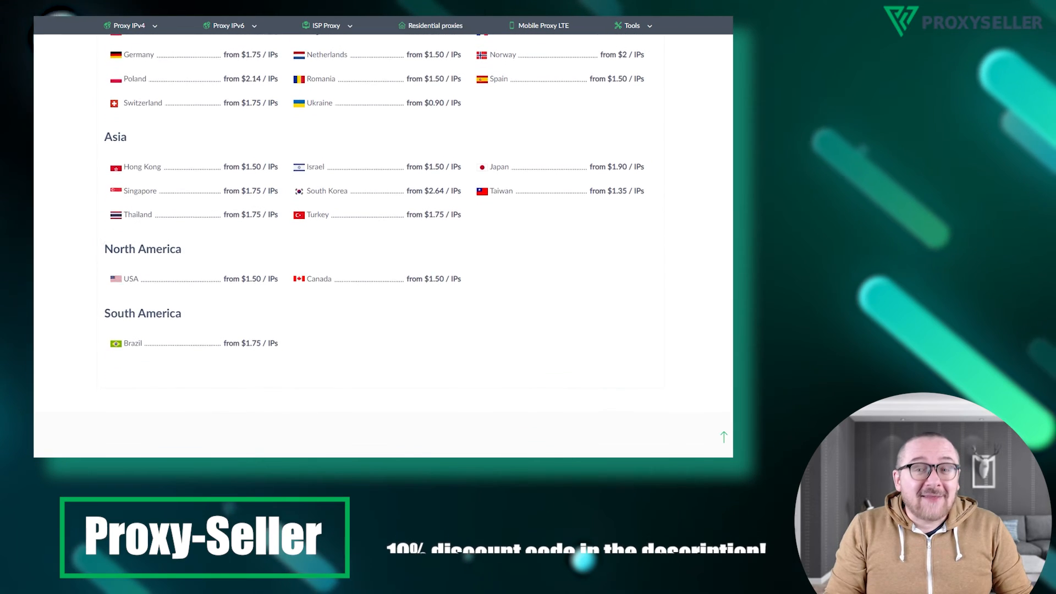
{"action": "left_click", "coordinate": [430, 49]}
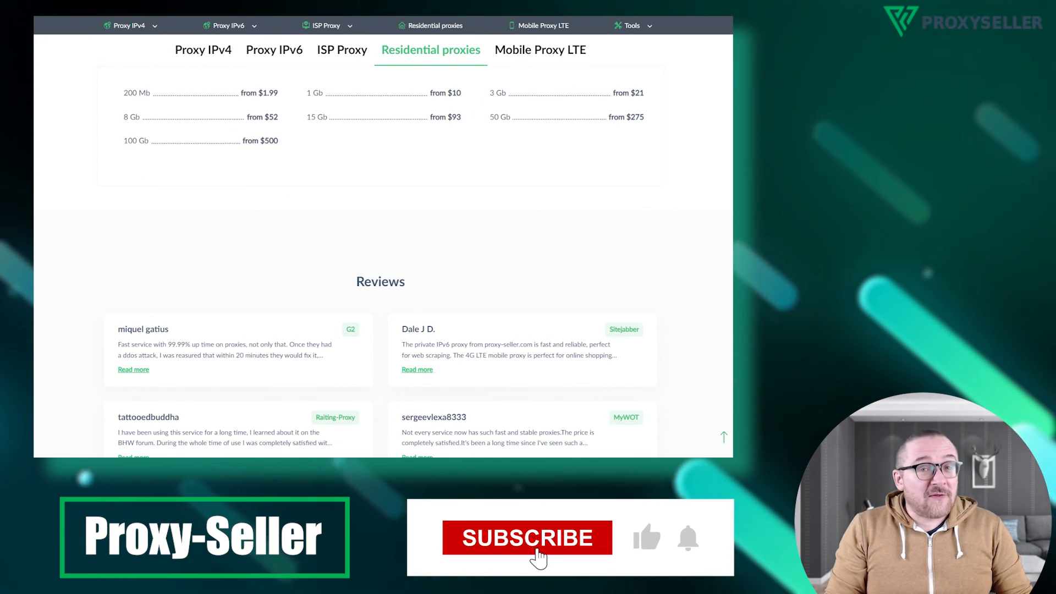
{"action": "left_click", "coordinate": [527, 537]}
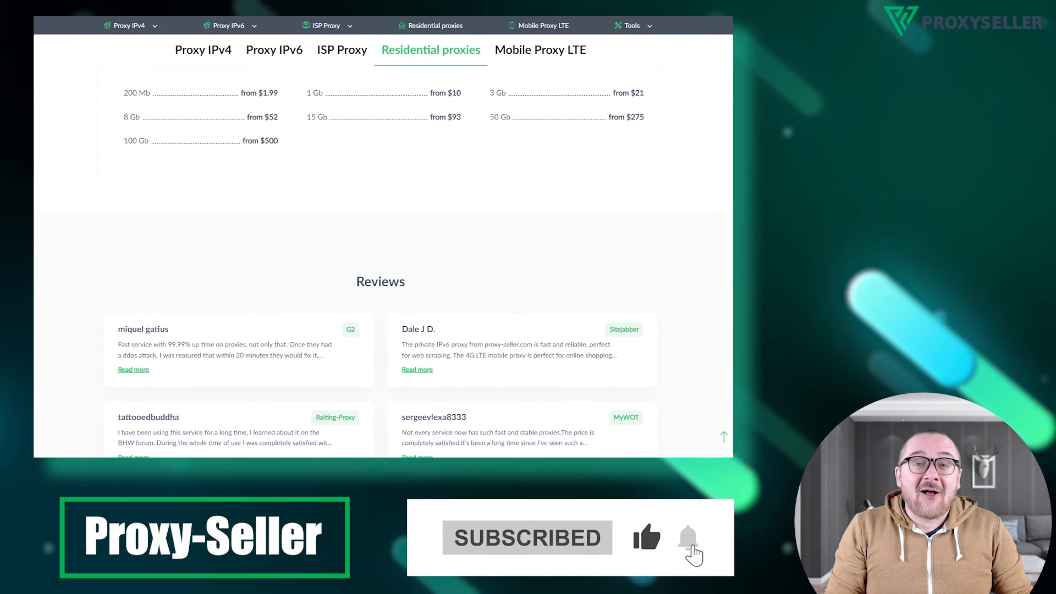
{"action": "left_click", "coordinate": [539, 49]}
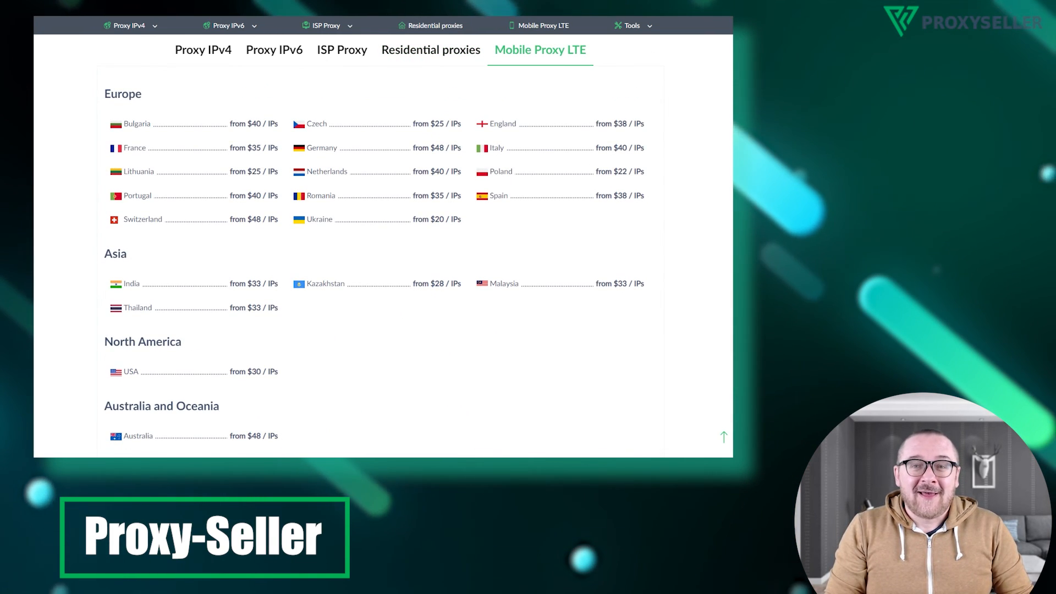
{"action": "scroll", "scroll_direction": "down", "scroll_amount": 3}
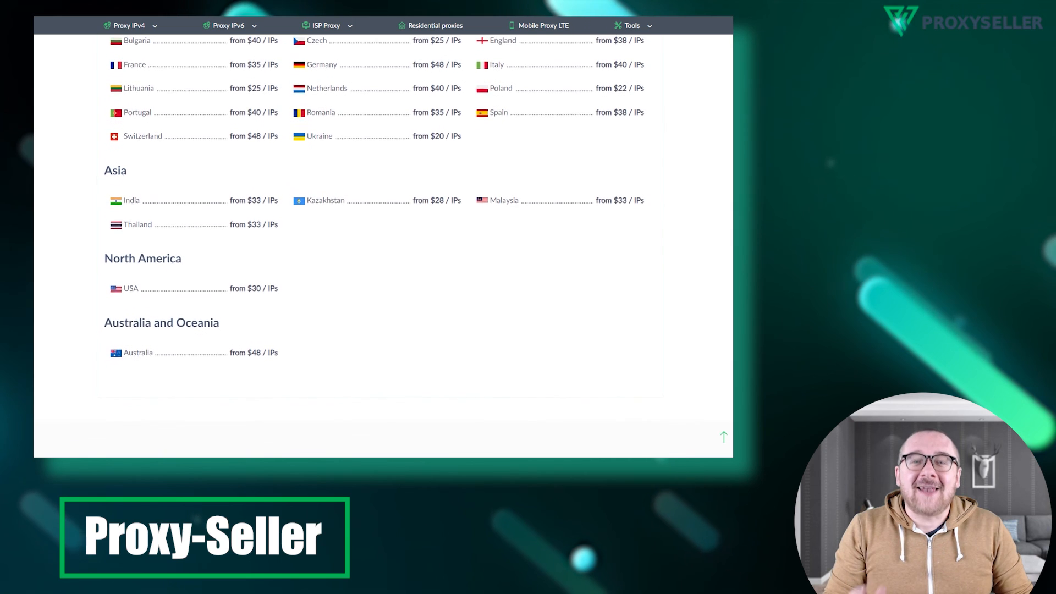